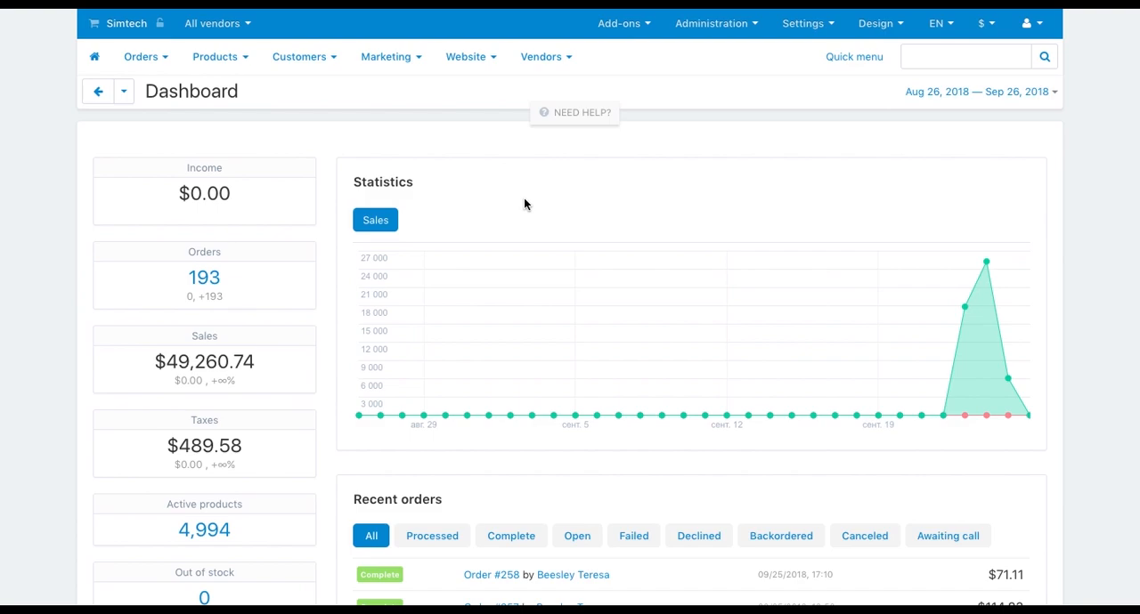
pyautogui.moveTo(634, 171)
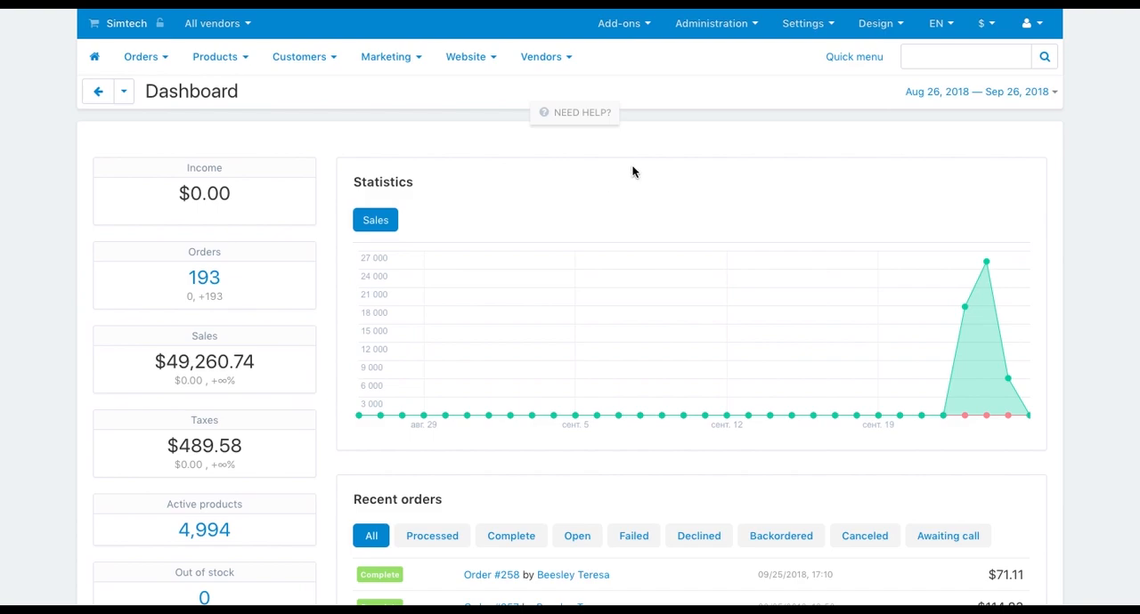
# In Settings > Appearance, change Product detailed page view from Default template to The big picture.
pyautogui.click(802, 23)
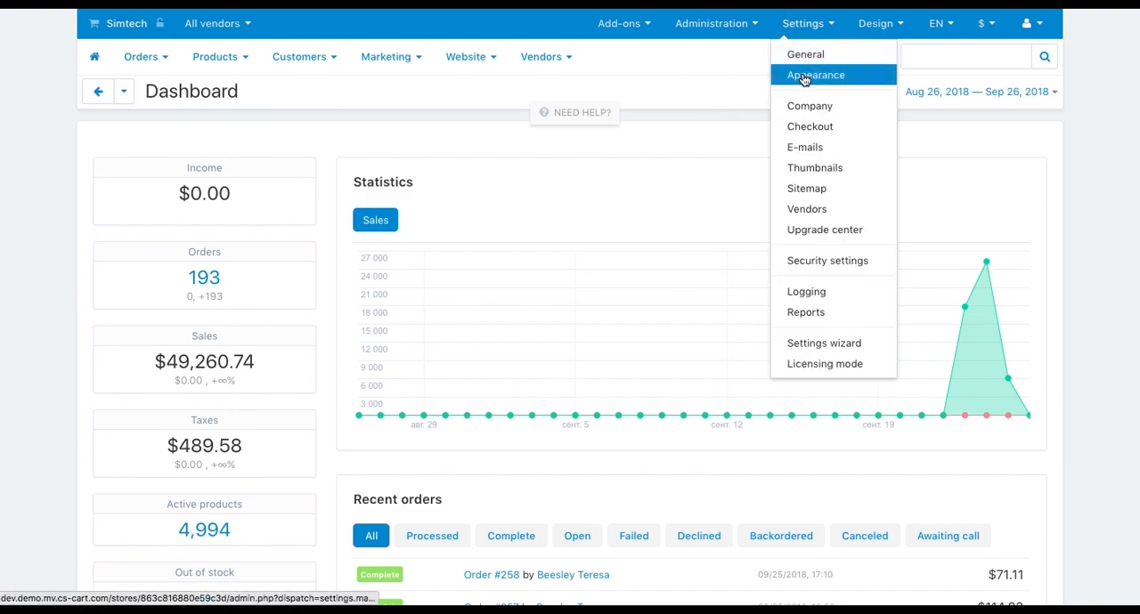
pyautogui.click(812, 75)
pyautogui.write('deta')
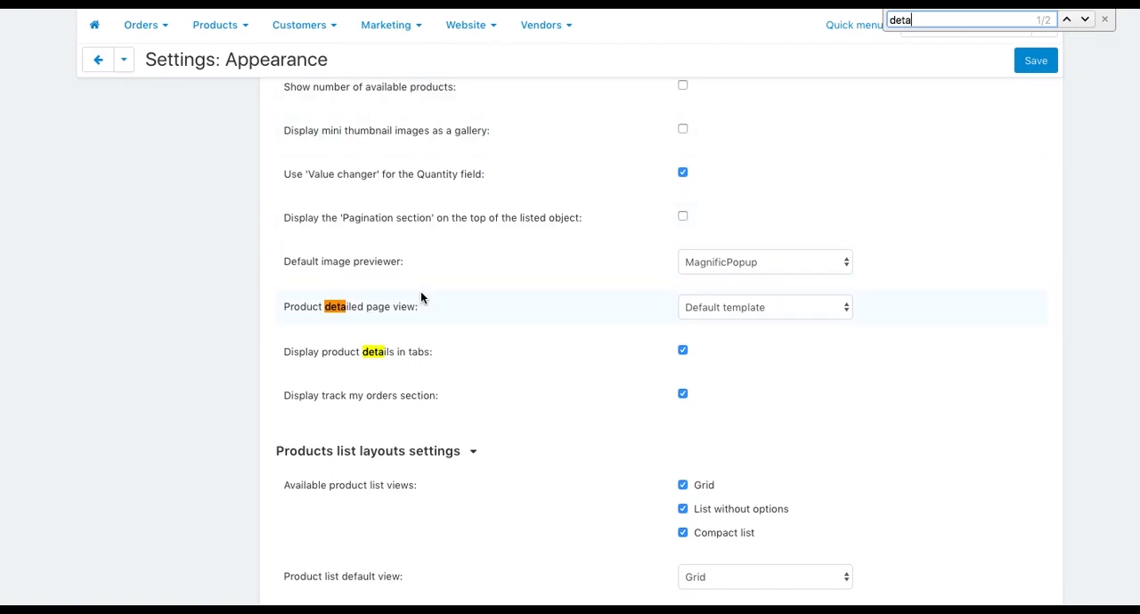
pyautogui.click(762, 307)
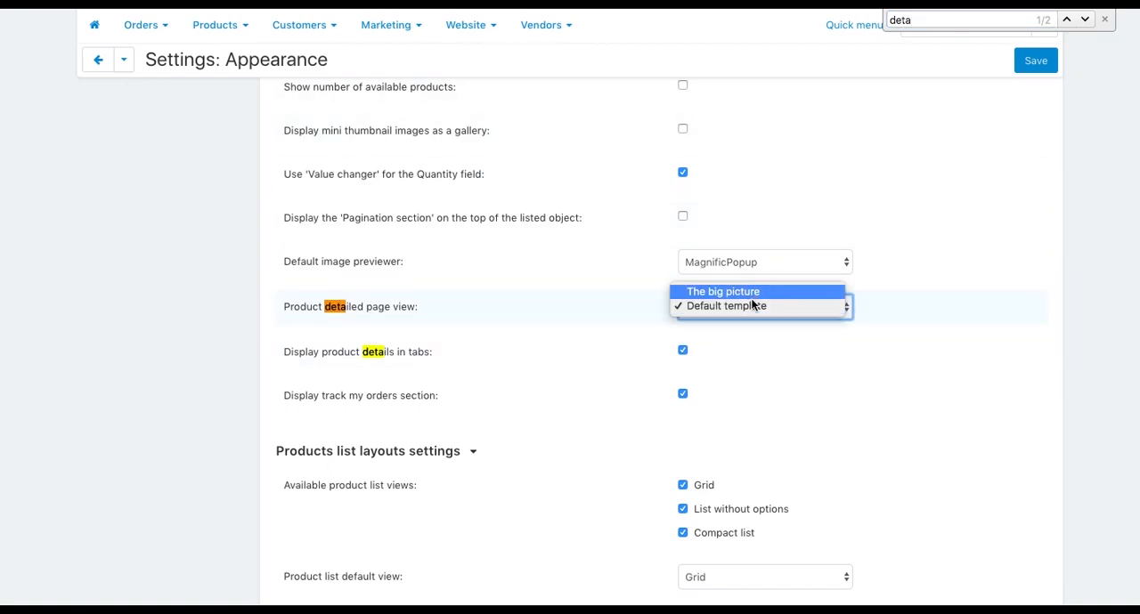
pyautogui.click(737, 306)
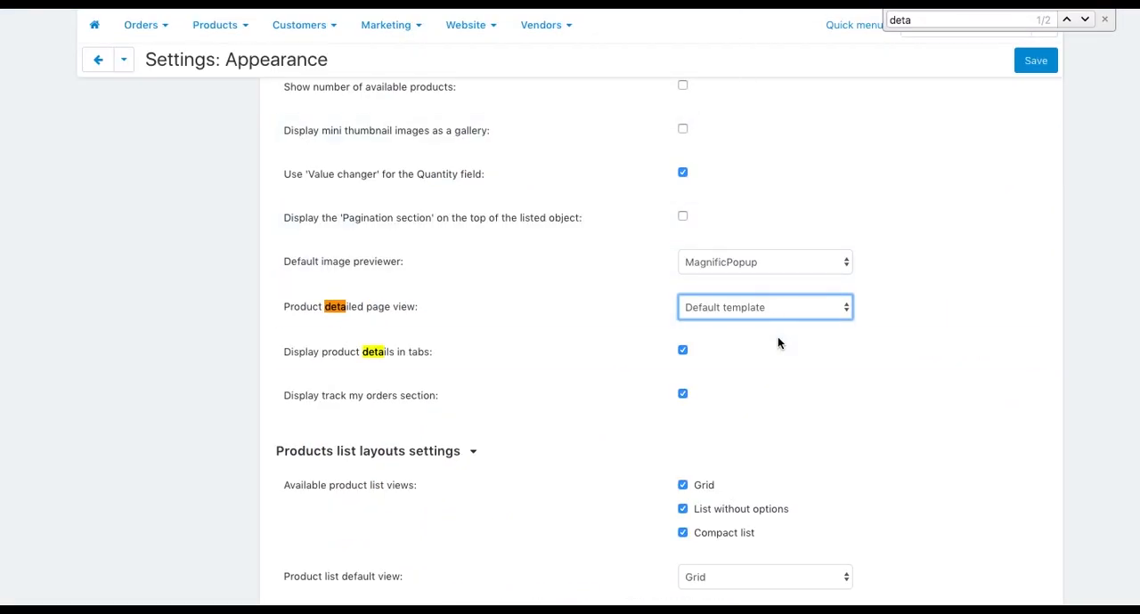
pyautogui.click(764, 306)
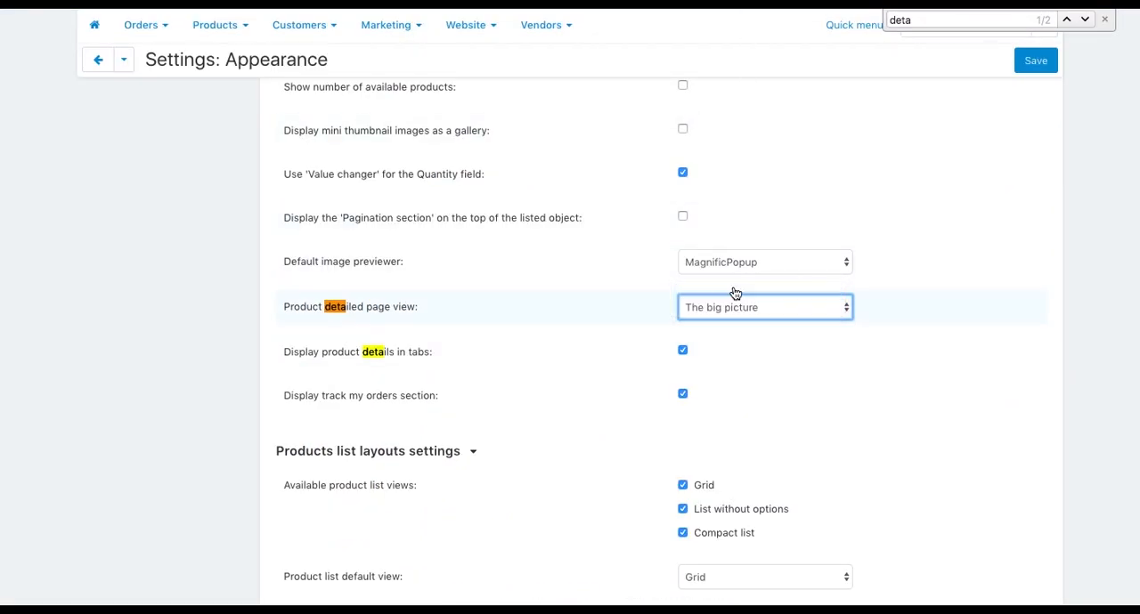
pyautogui.click(1102, 17)
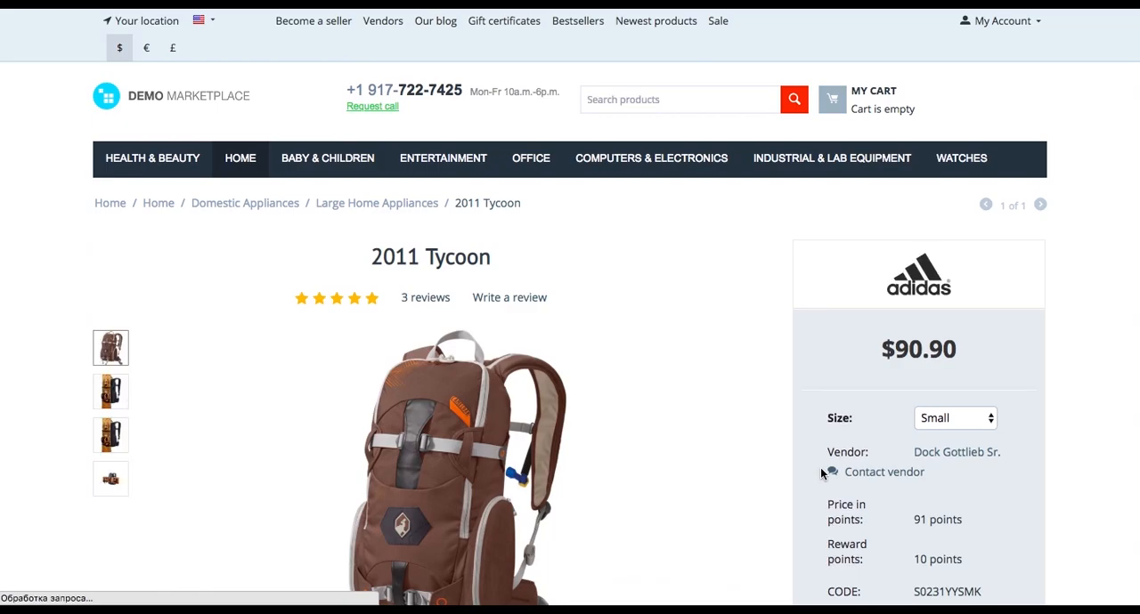
# Scroll down the 2011 Tycoon storefront product page to review it as a customer.
pyautogui.scroll(-3)
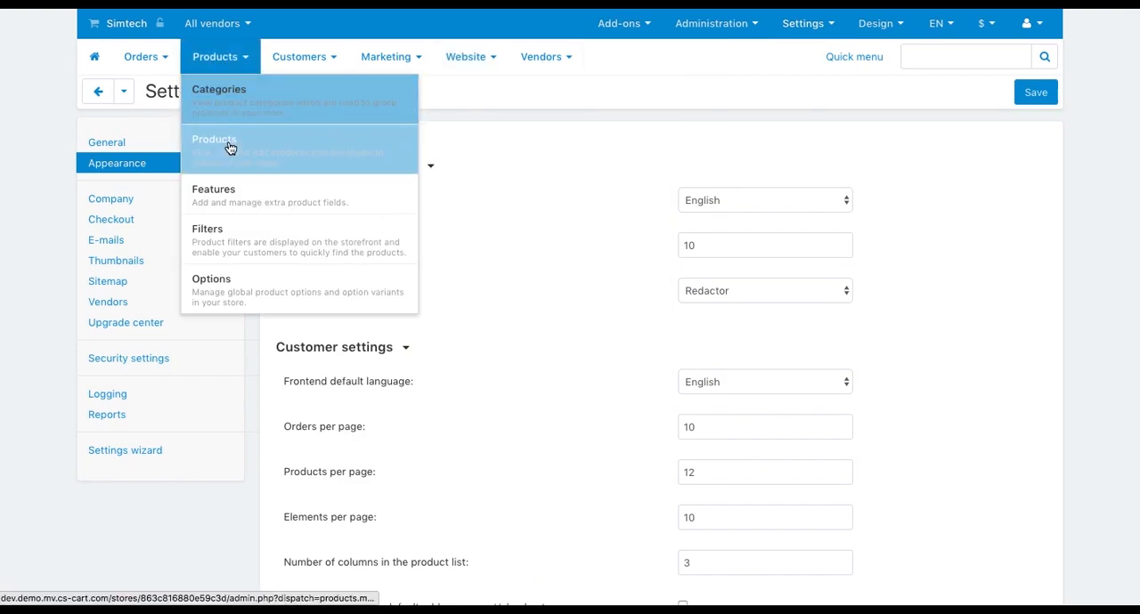
# Edit the 2011 Tycoon product and set its Product details view to Default template.
pyautogui.click(214, 142)
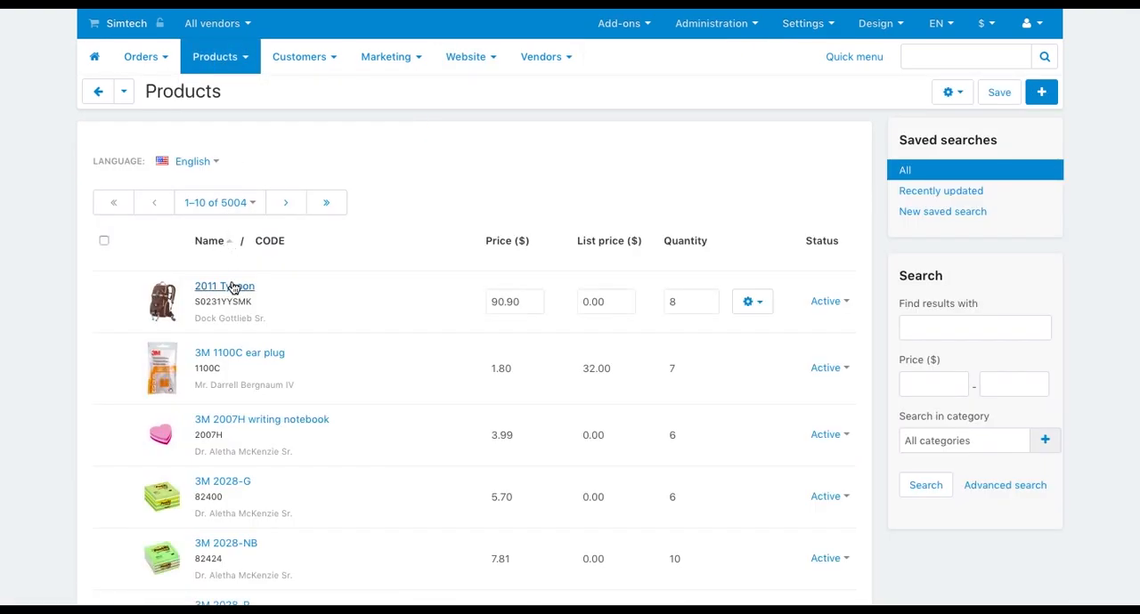
pyautogui.click(224, 285)
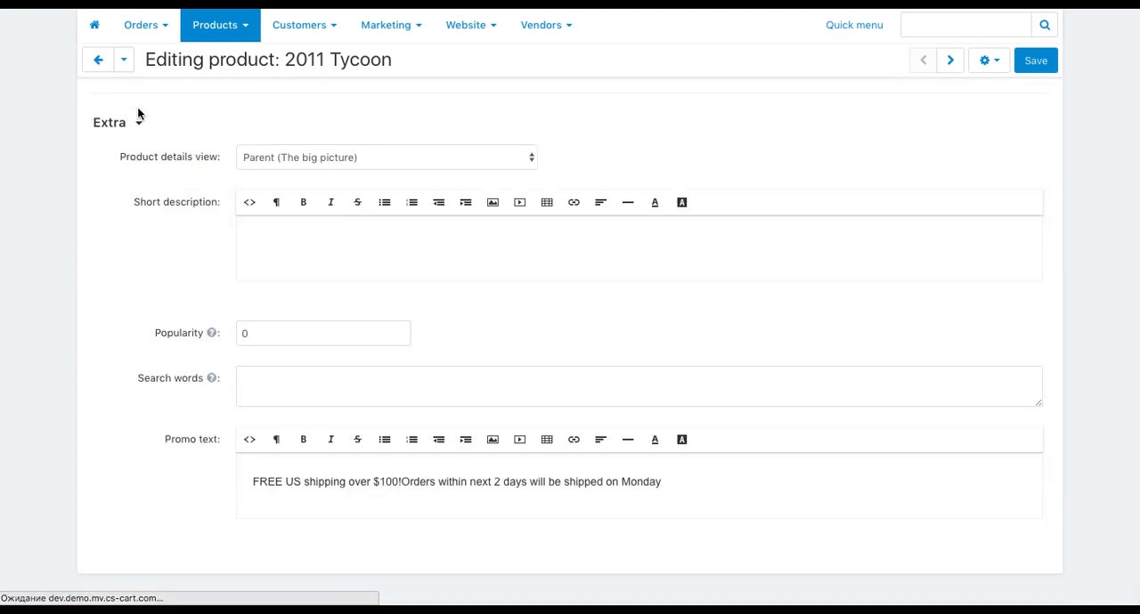
pyautogui.click(385, 157)
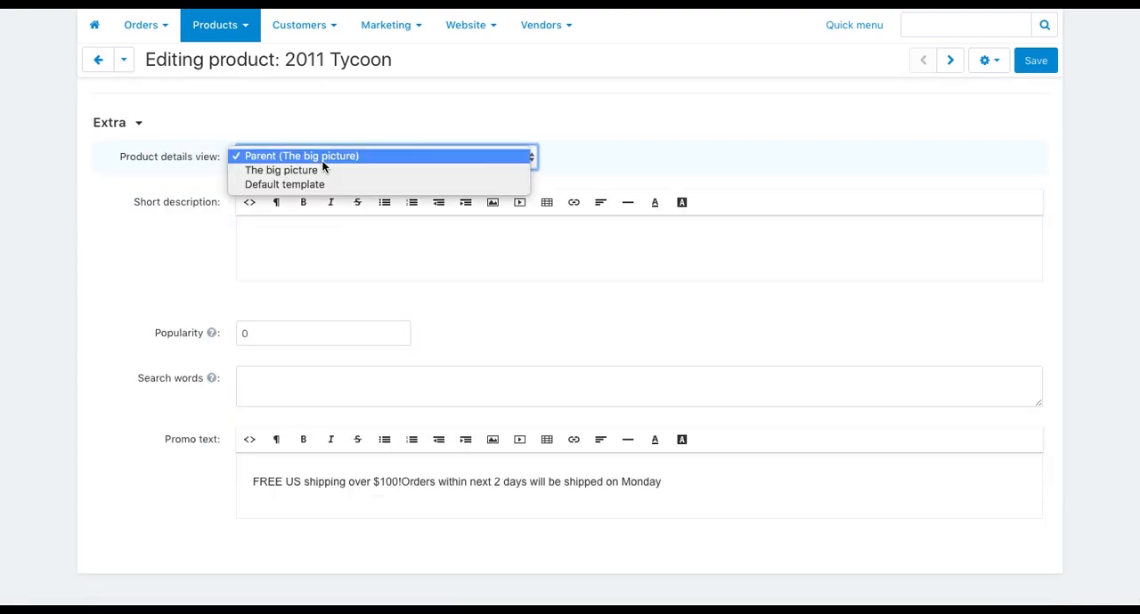
pyautogui.click(285, 186)
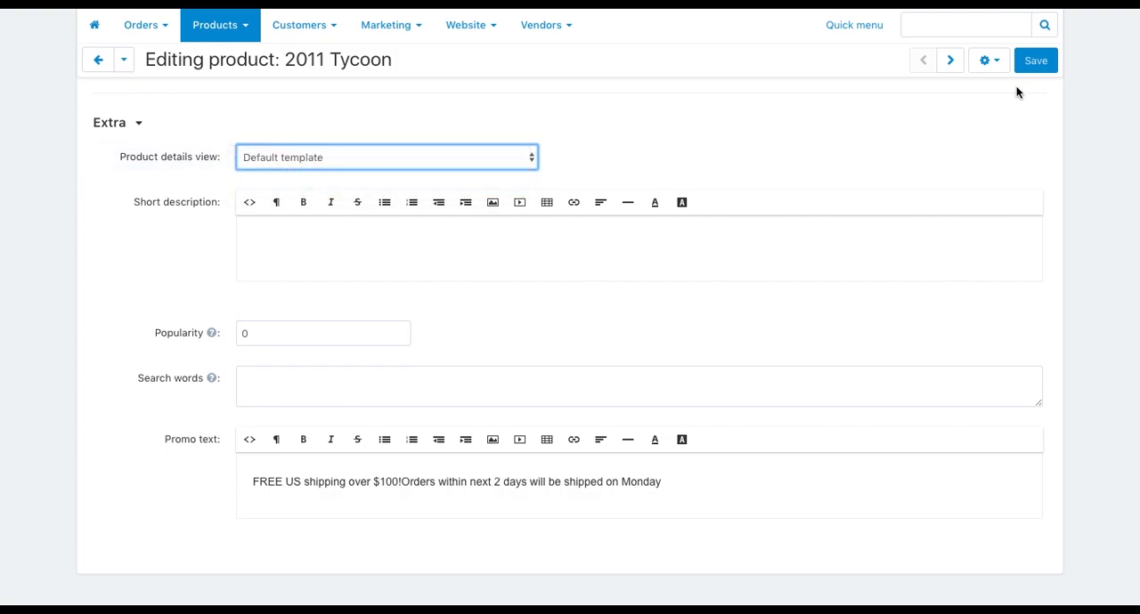